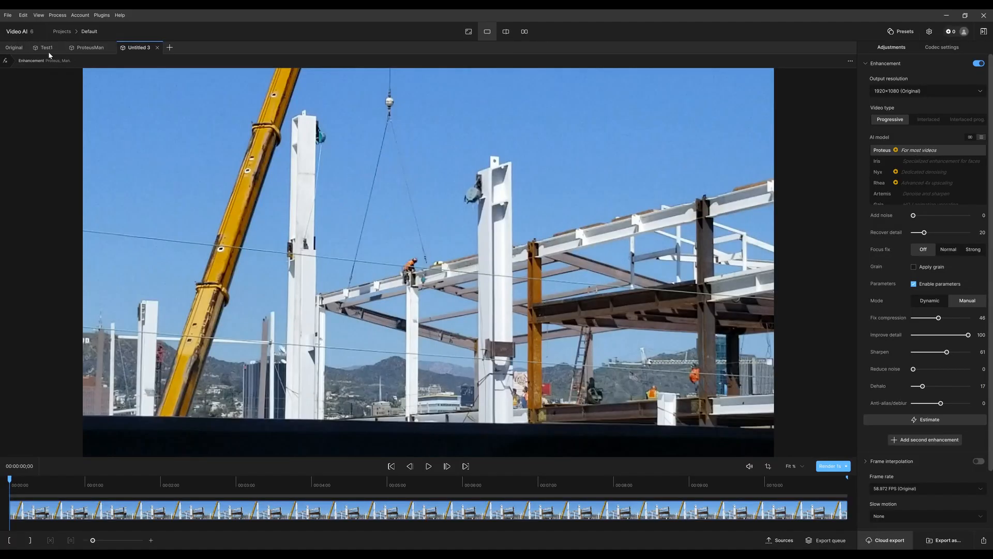
Show the original unenhanced construction clip and start its playback.
click(14, 48)
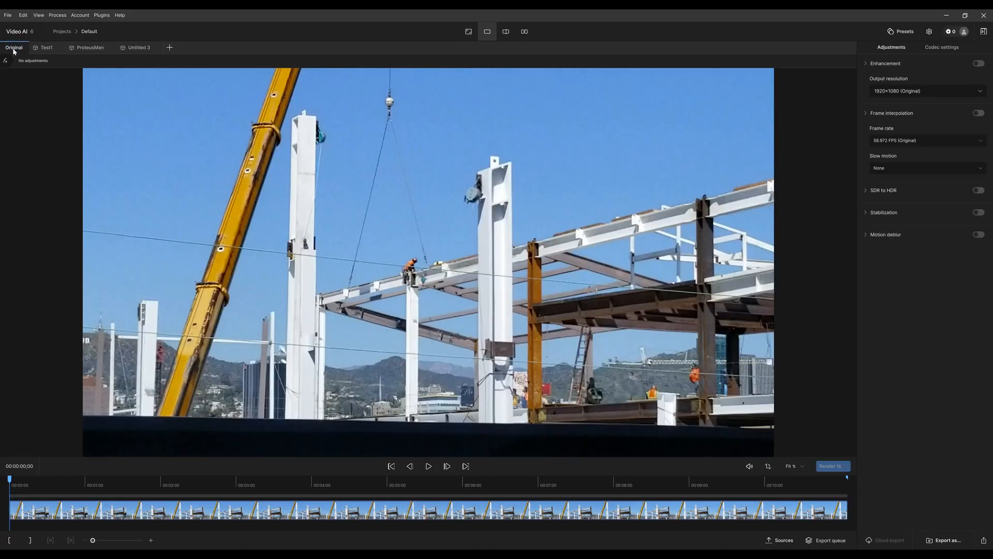
mouse_move(429, 467)
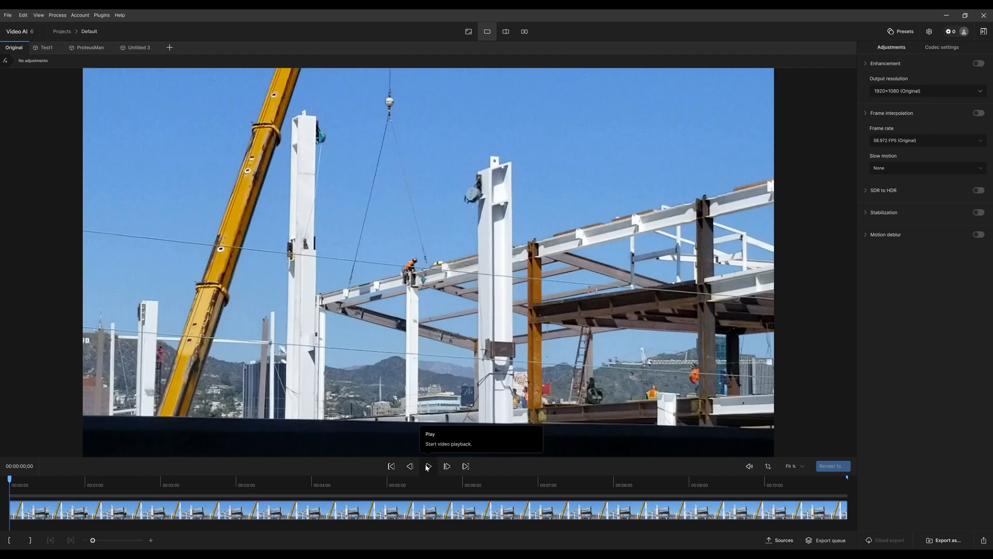
click(428, 466)
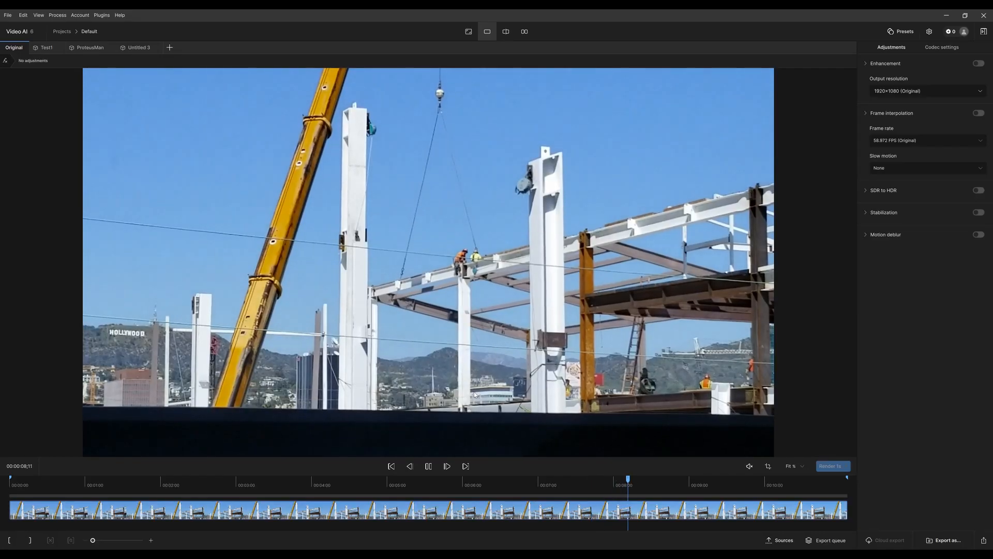
Pause playback, step frame by frame near the 6 s mark, then return to the start.
key(Space)
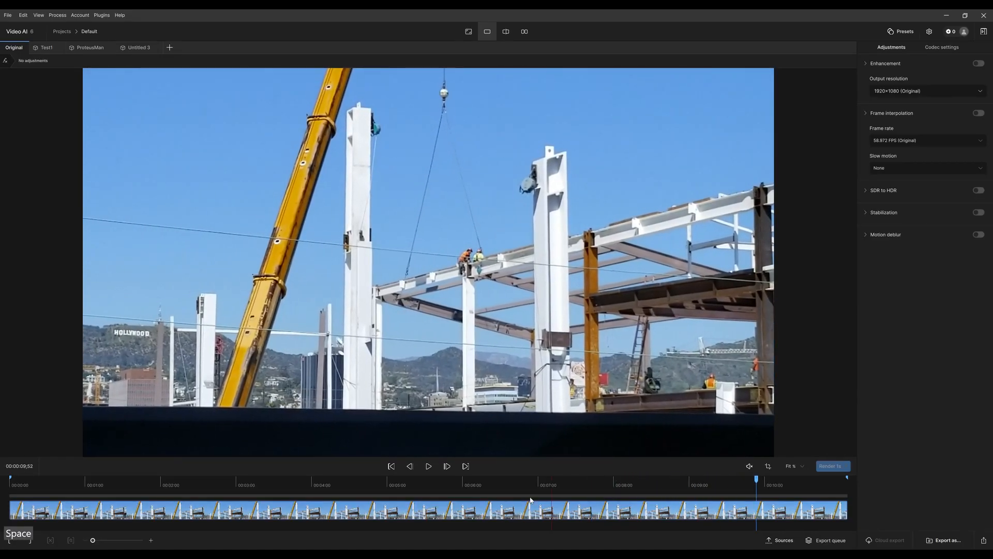
mouse_move(392, 467)
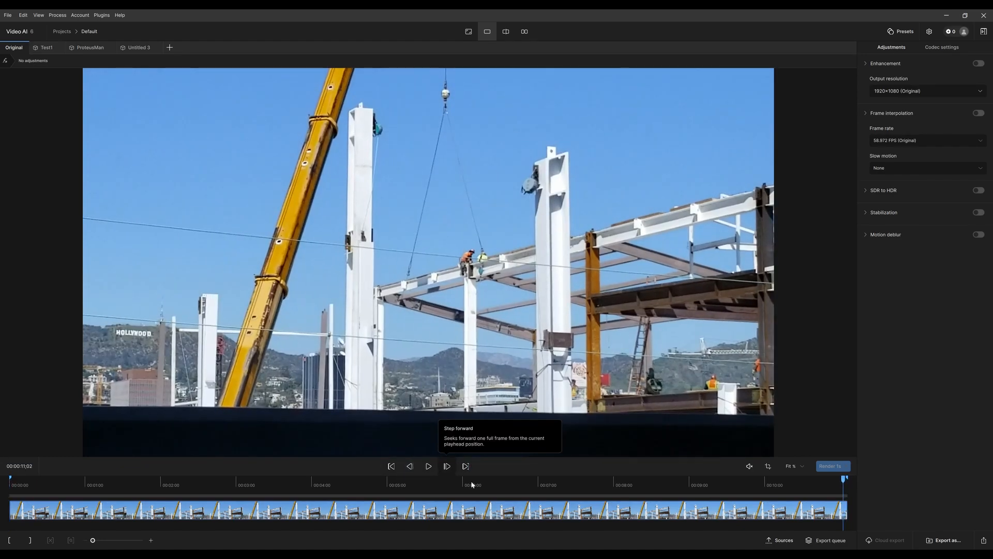
click(447, 466)
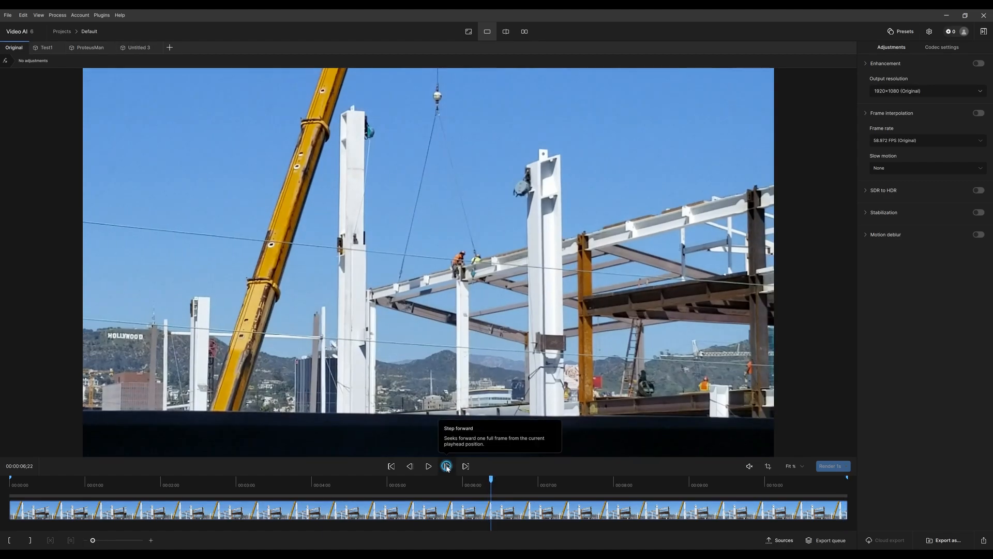
click(447, 466)
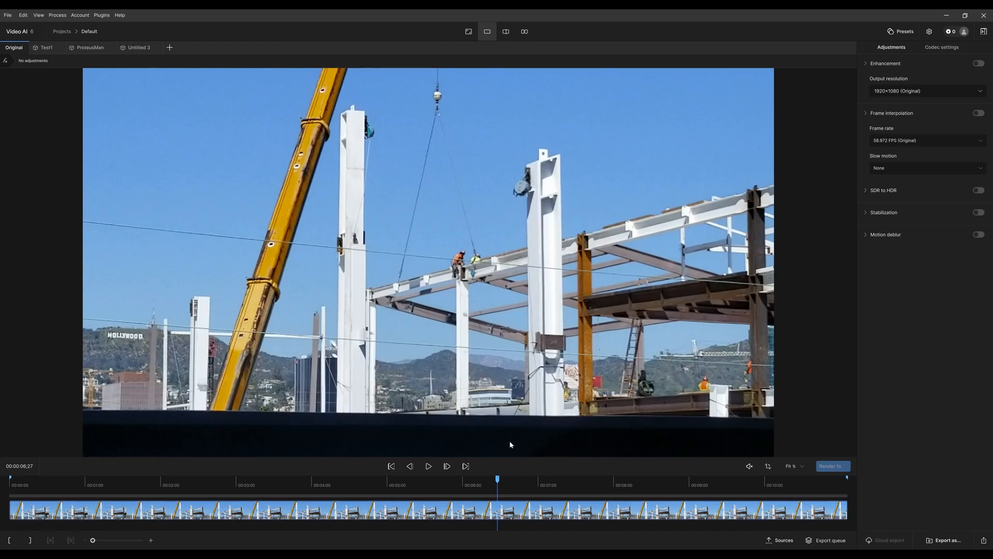
click(429, 466)
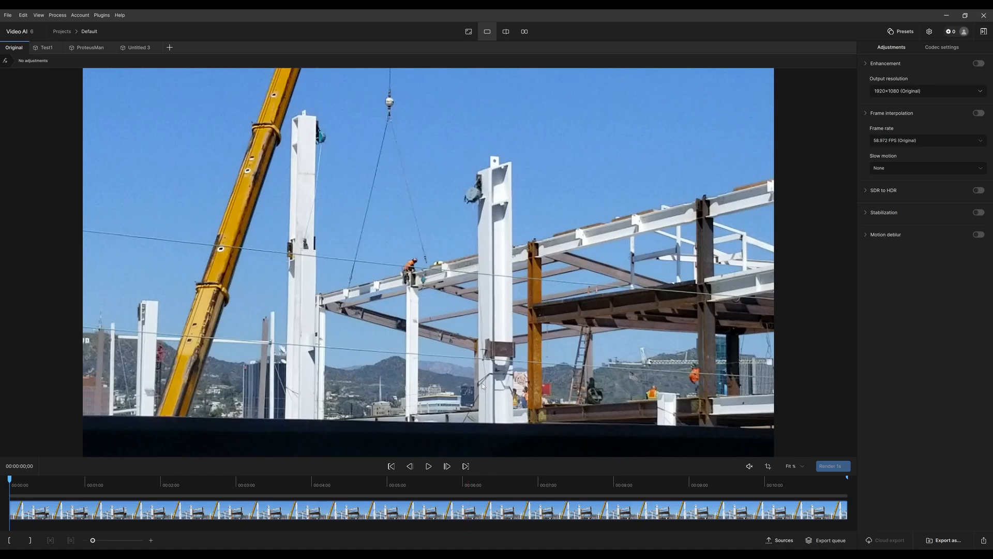
mouse_move(138, 86)
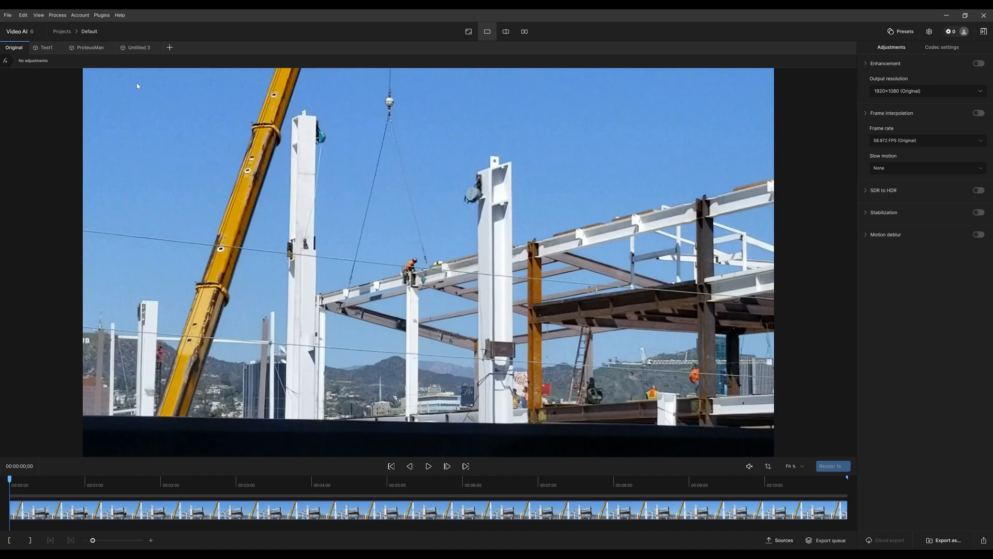
Show the ProteusMan enhancement with its manual Proteus compression and detail parameters.
click(138, 47)
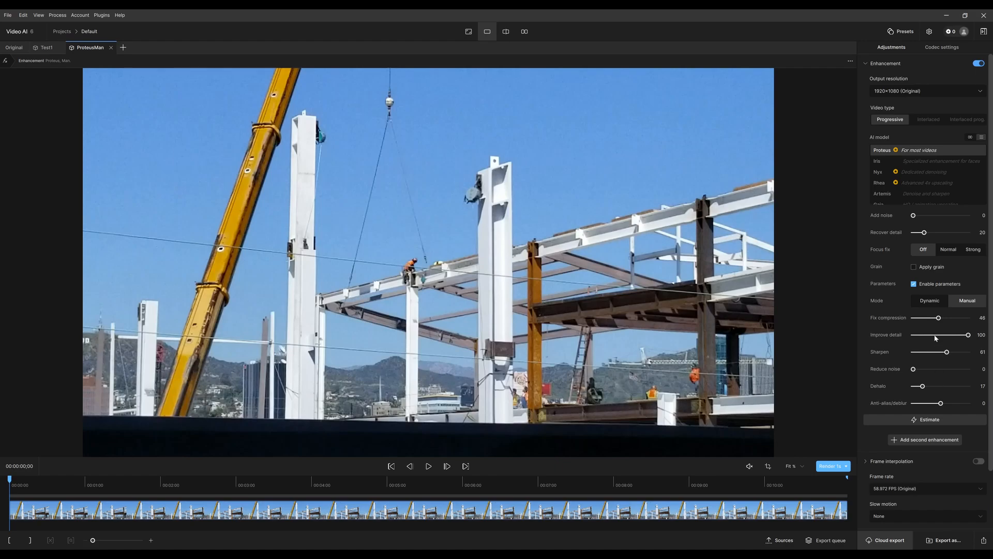
mouse_move(428, 466)
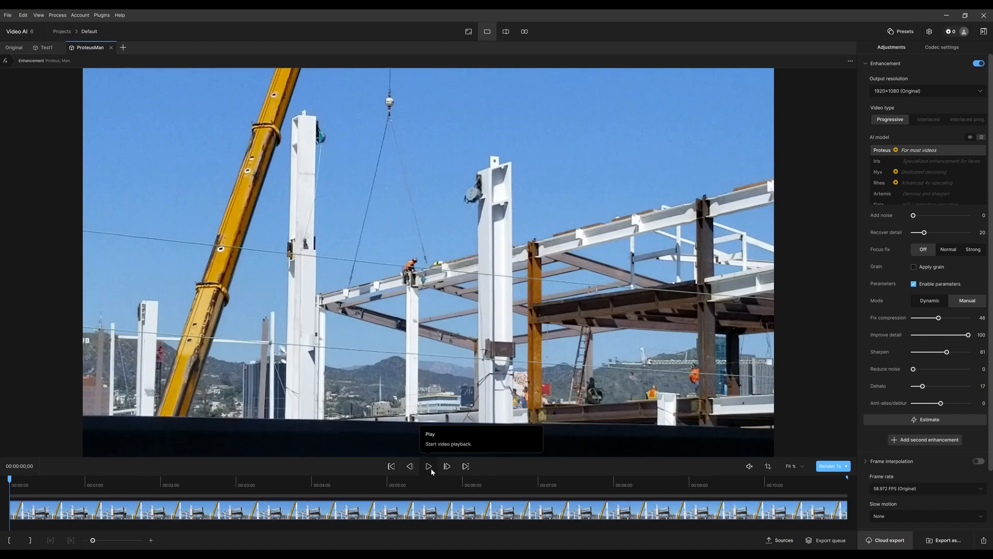
mouse_move(954, 132)
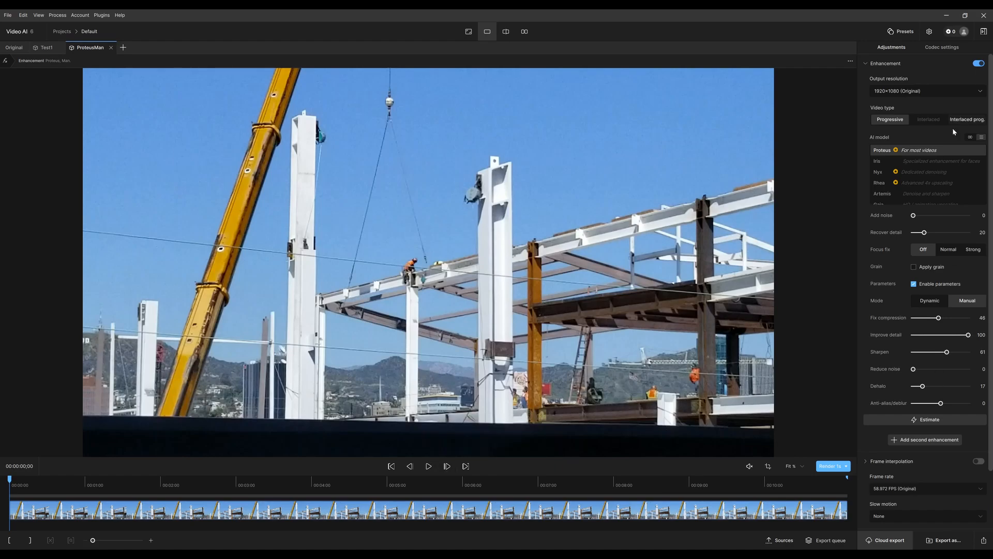
mouse_move(429, 466)
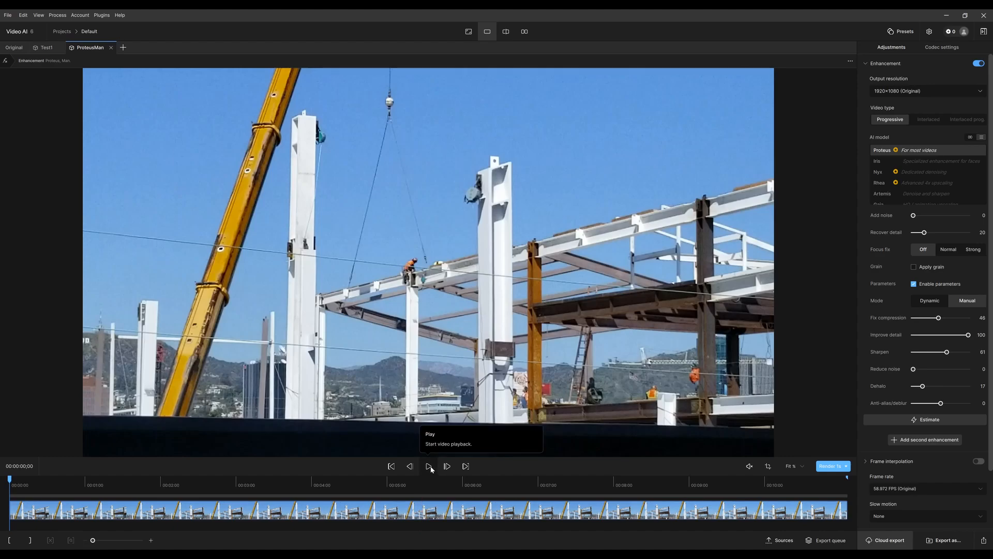
Play the ProteusMan version so the Proteus-enhanced preview live-renders from 00:00.
click(428, 466)
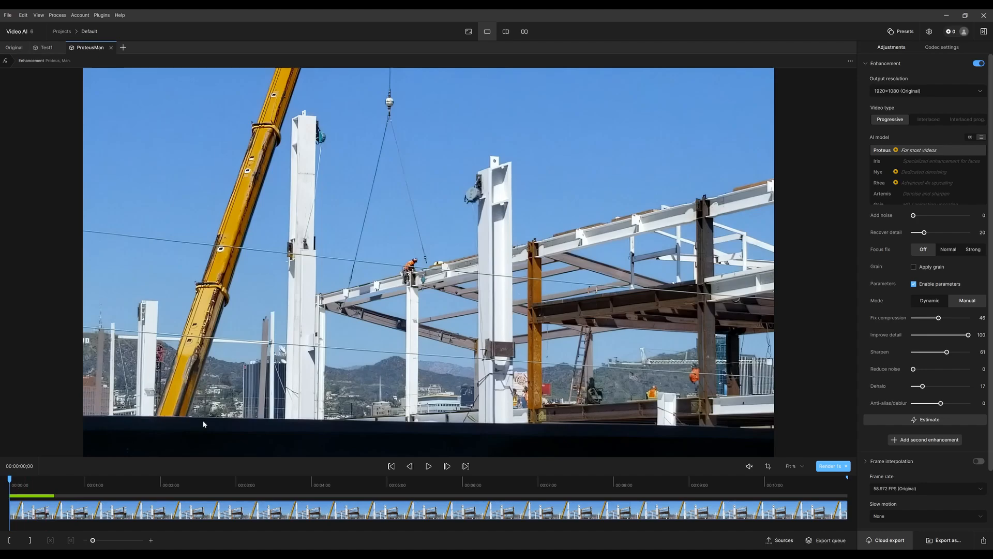
click(52, 492)
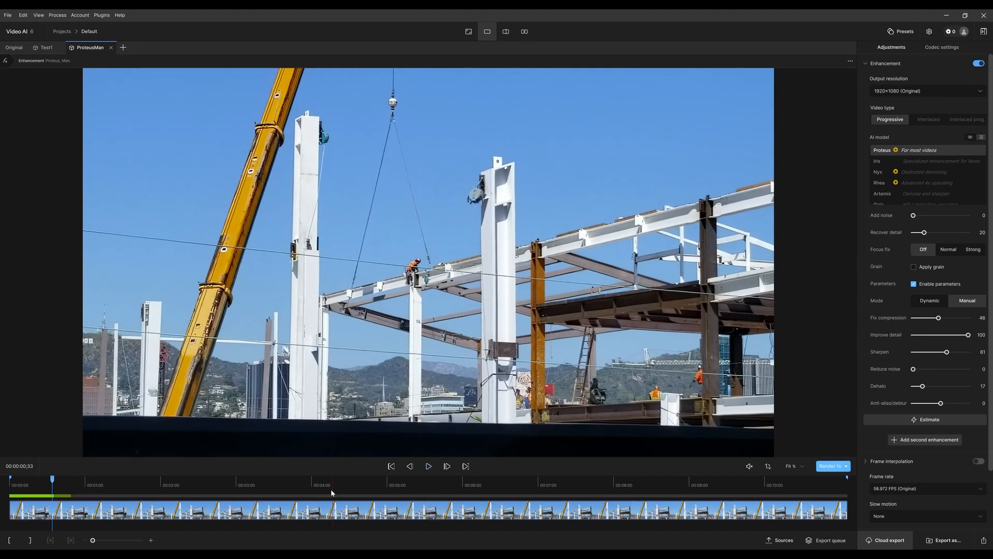